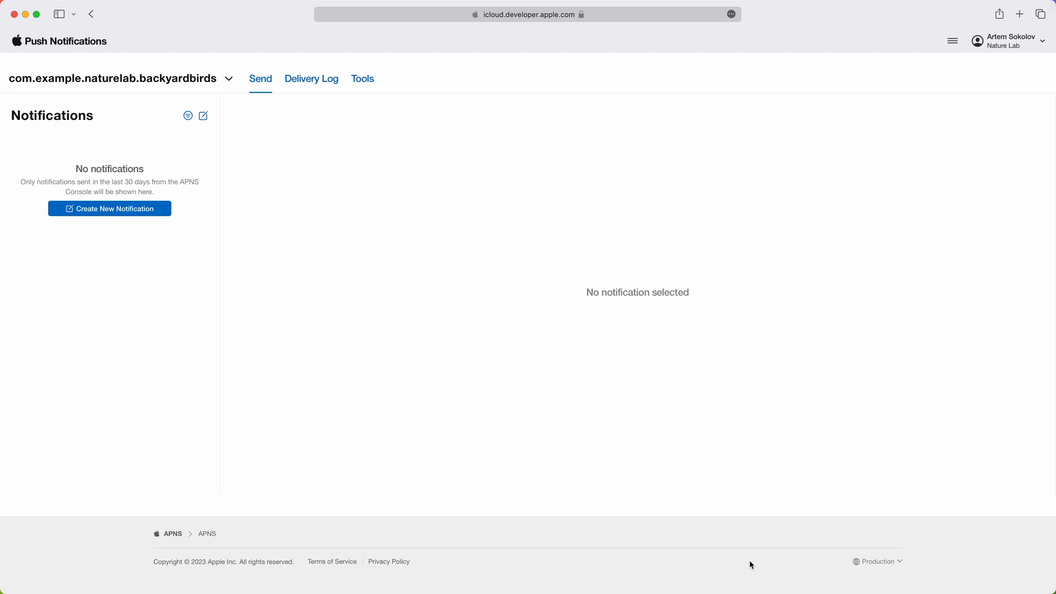
mouse_move(113, 221)
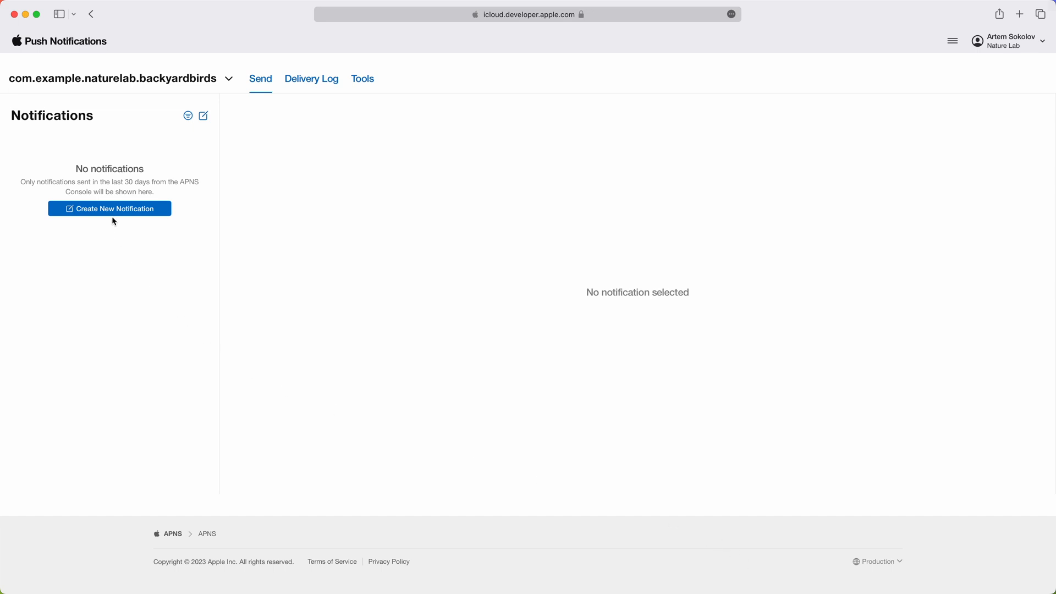
Step: Create a notification named '1' addressed to device token ba1381012ff1…c62d4b4e4
click(109, 208)
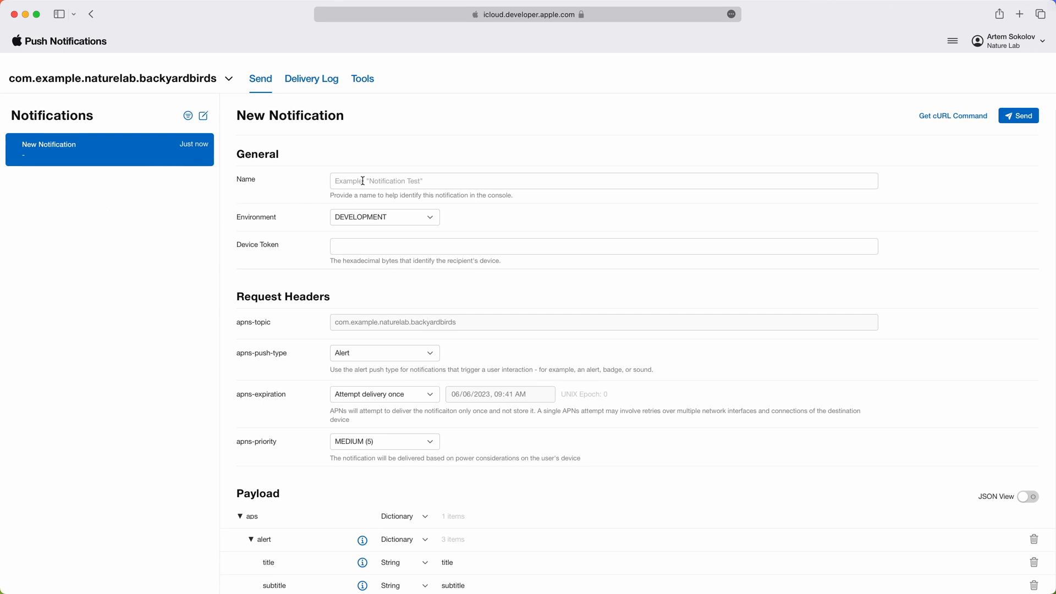
text(1)
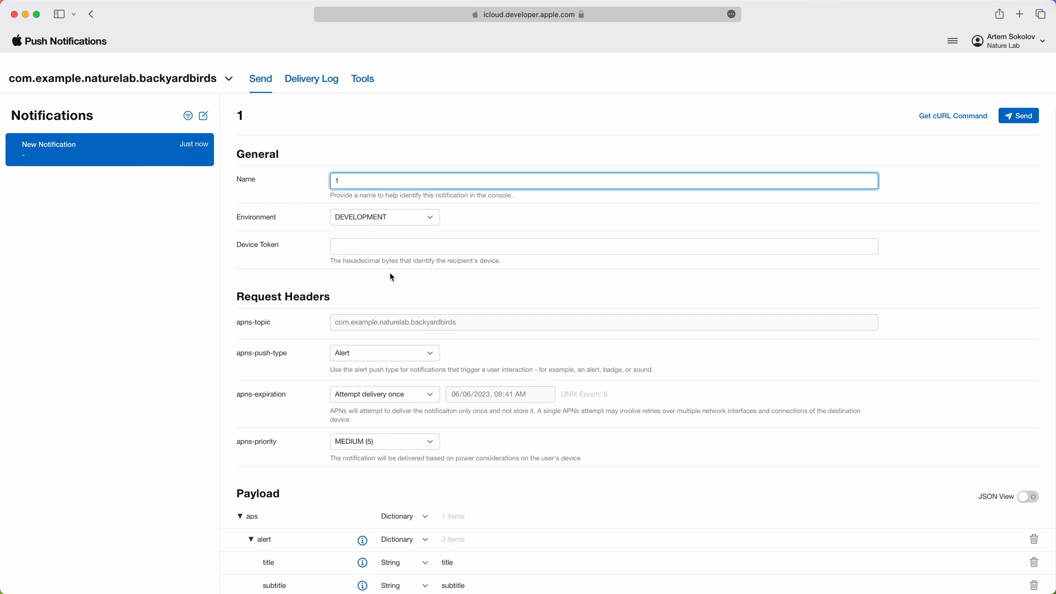
click(603, 246)
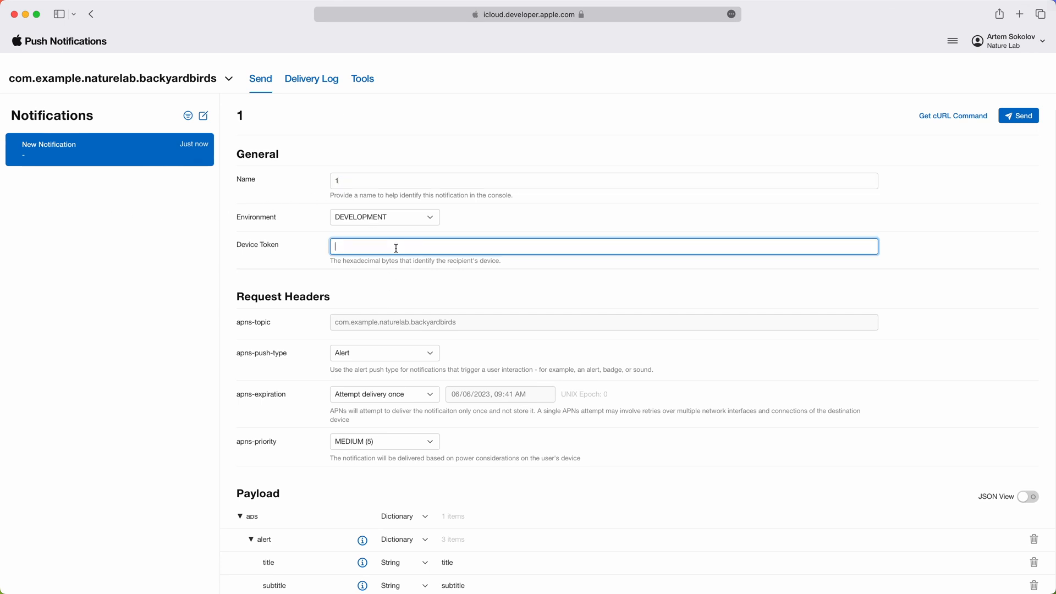
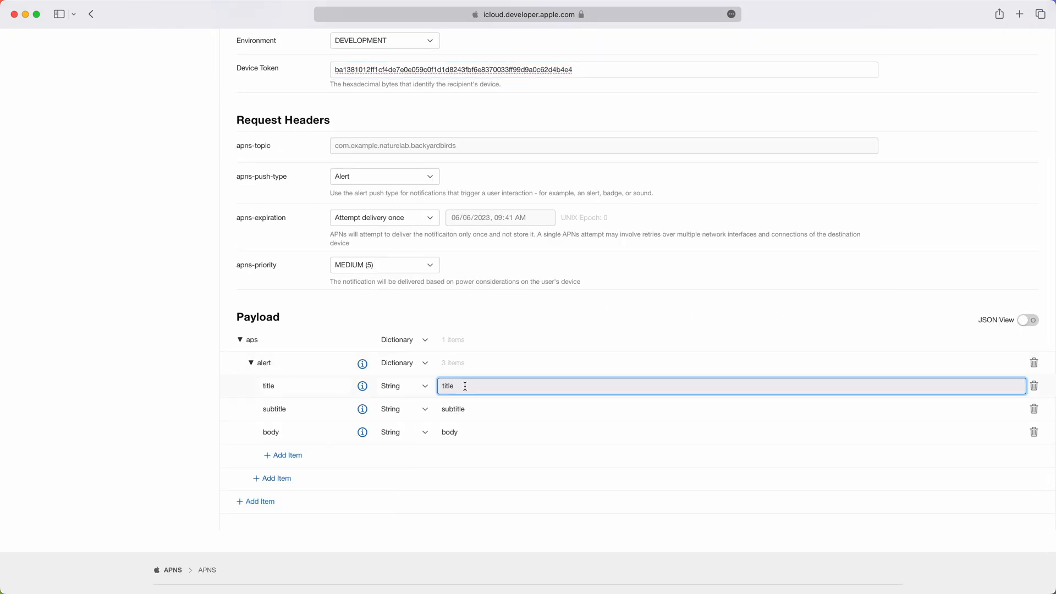
Step: Fill the alert payload: title 'Backyard Birds', subtitle 'Important Update', body 'Robins are back!'
text(Backyard Birds)
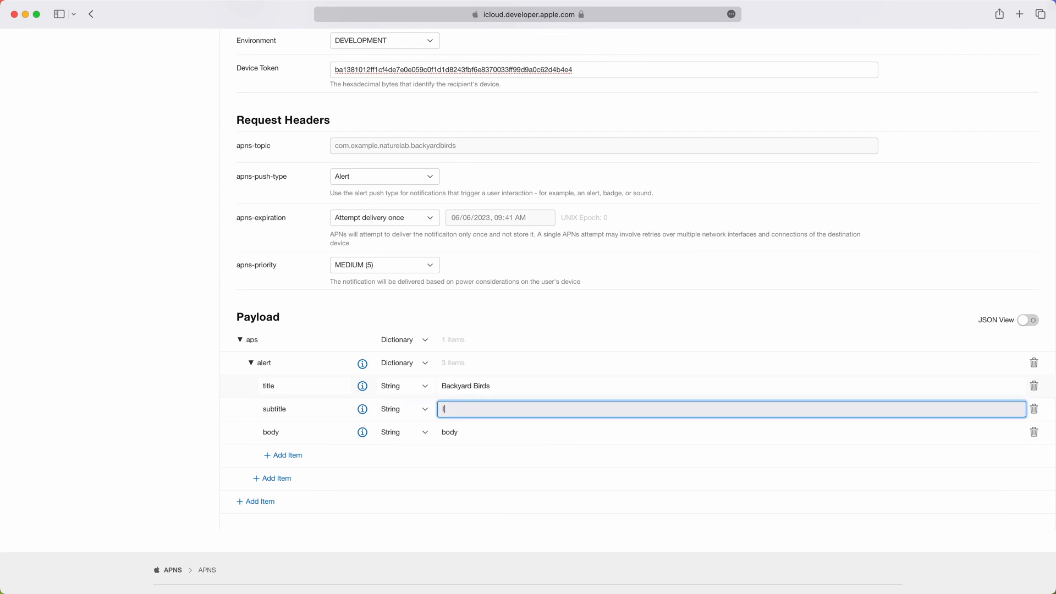
text(Important Update)
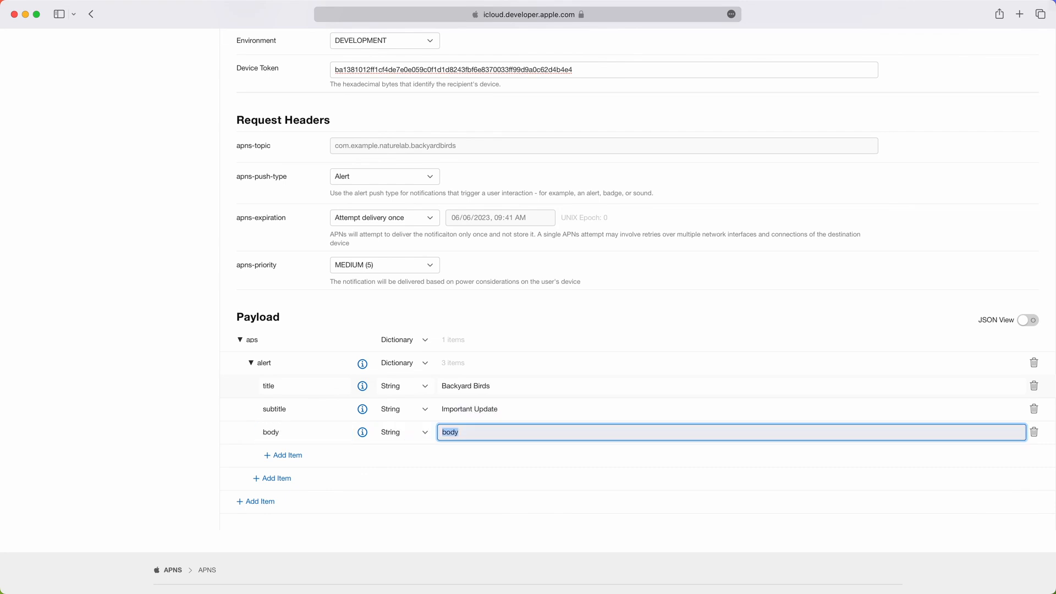
text(Robins are)
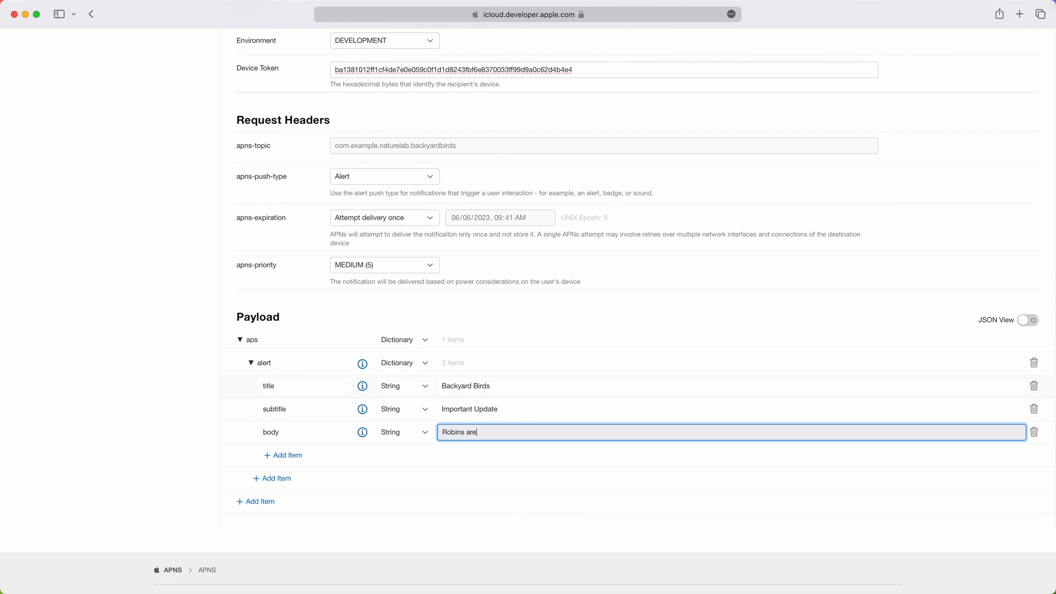
text(back!)
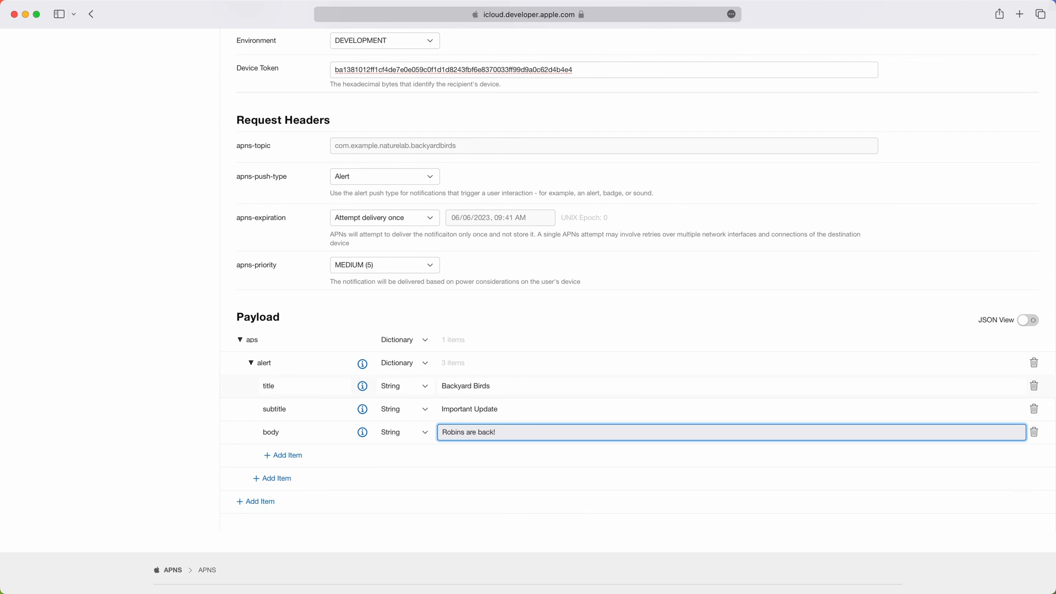